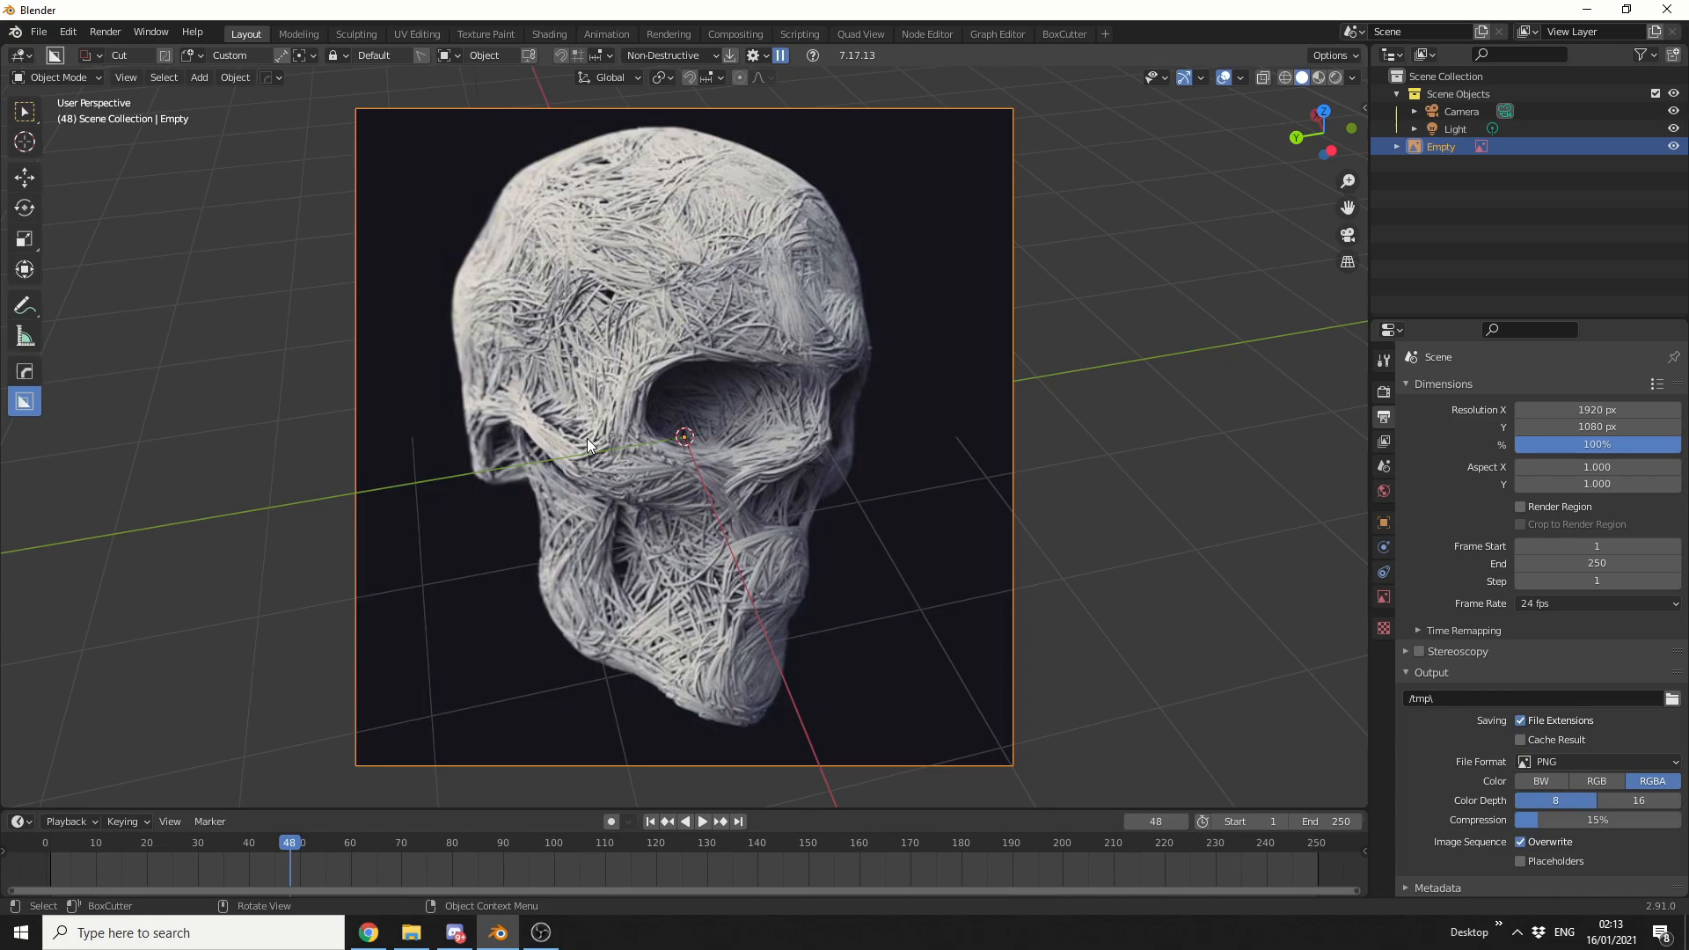
- Switch to Chrome, glance at the skull photo and ImagePaste page, then return to the four-image tweet
{"action": "left_click", "coordinate": [367, 933]}
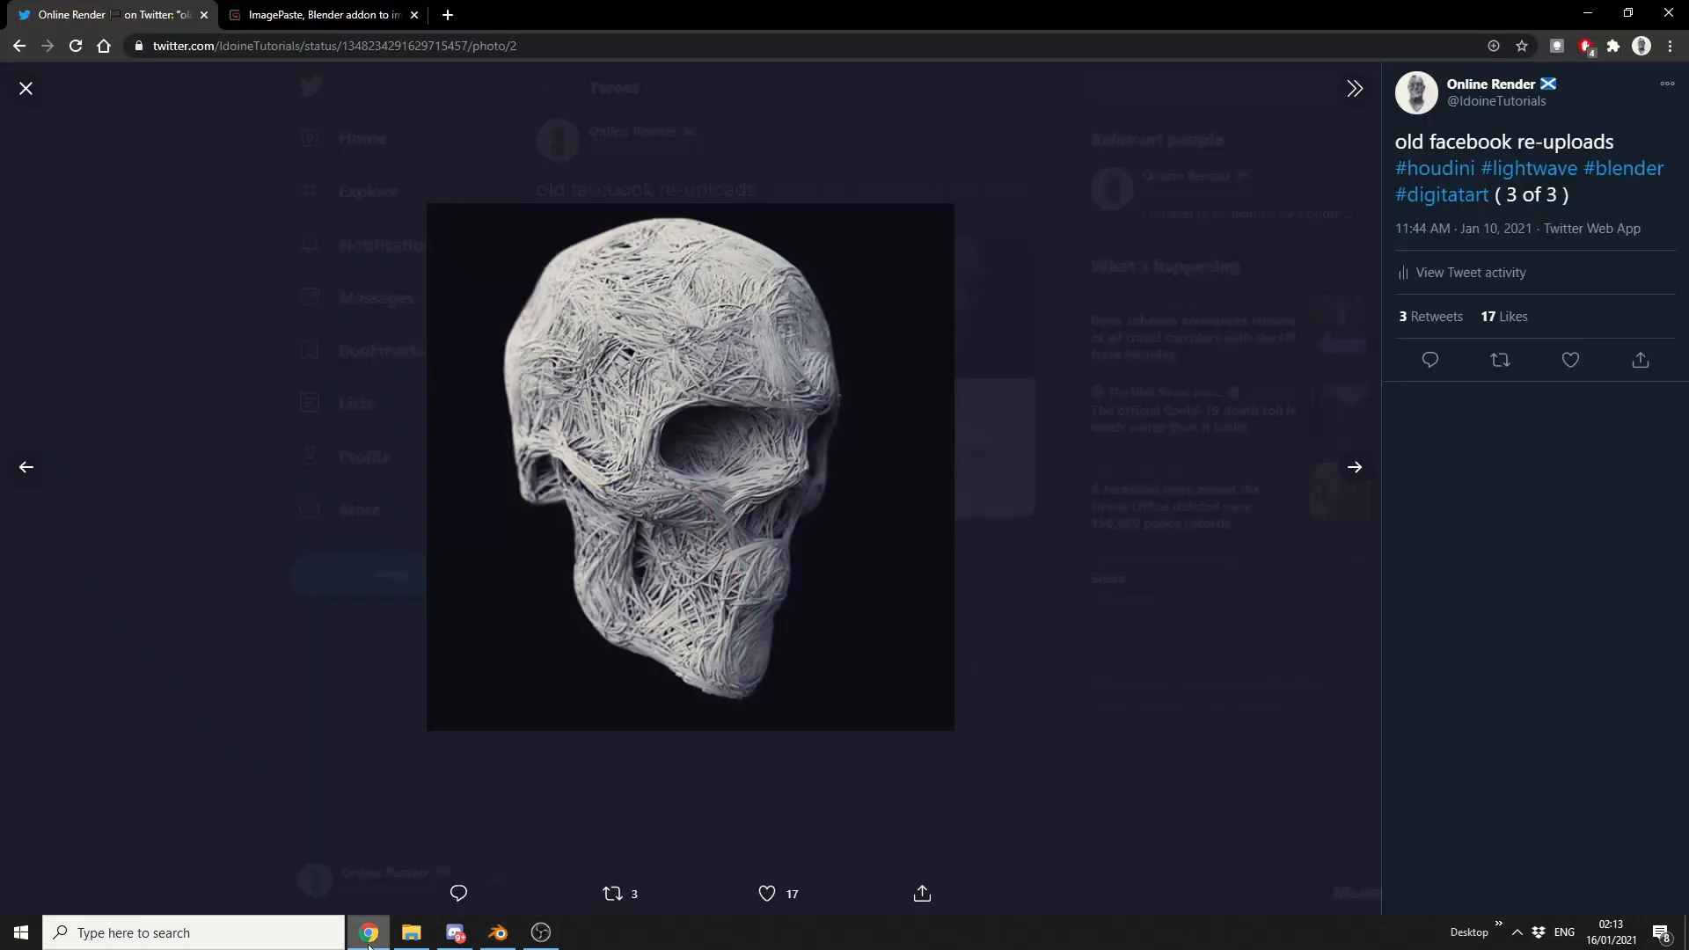
{"action": "left_click", "coordinate": [318, 15]}
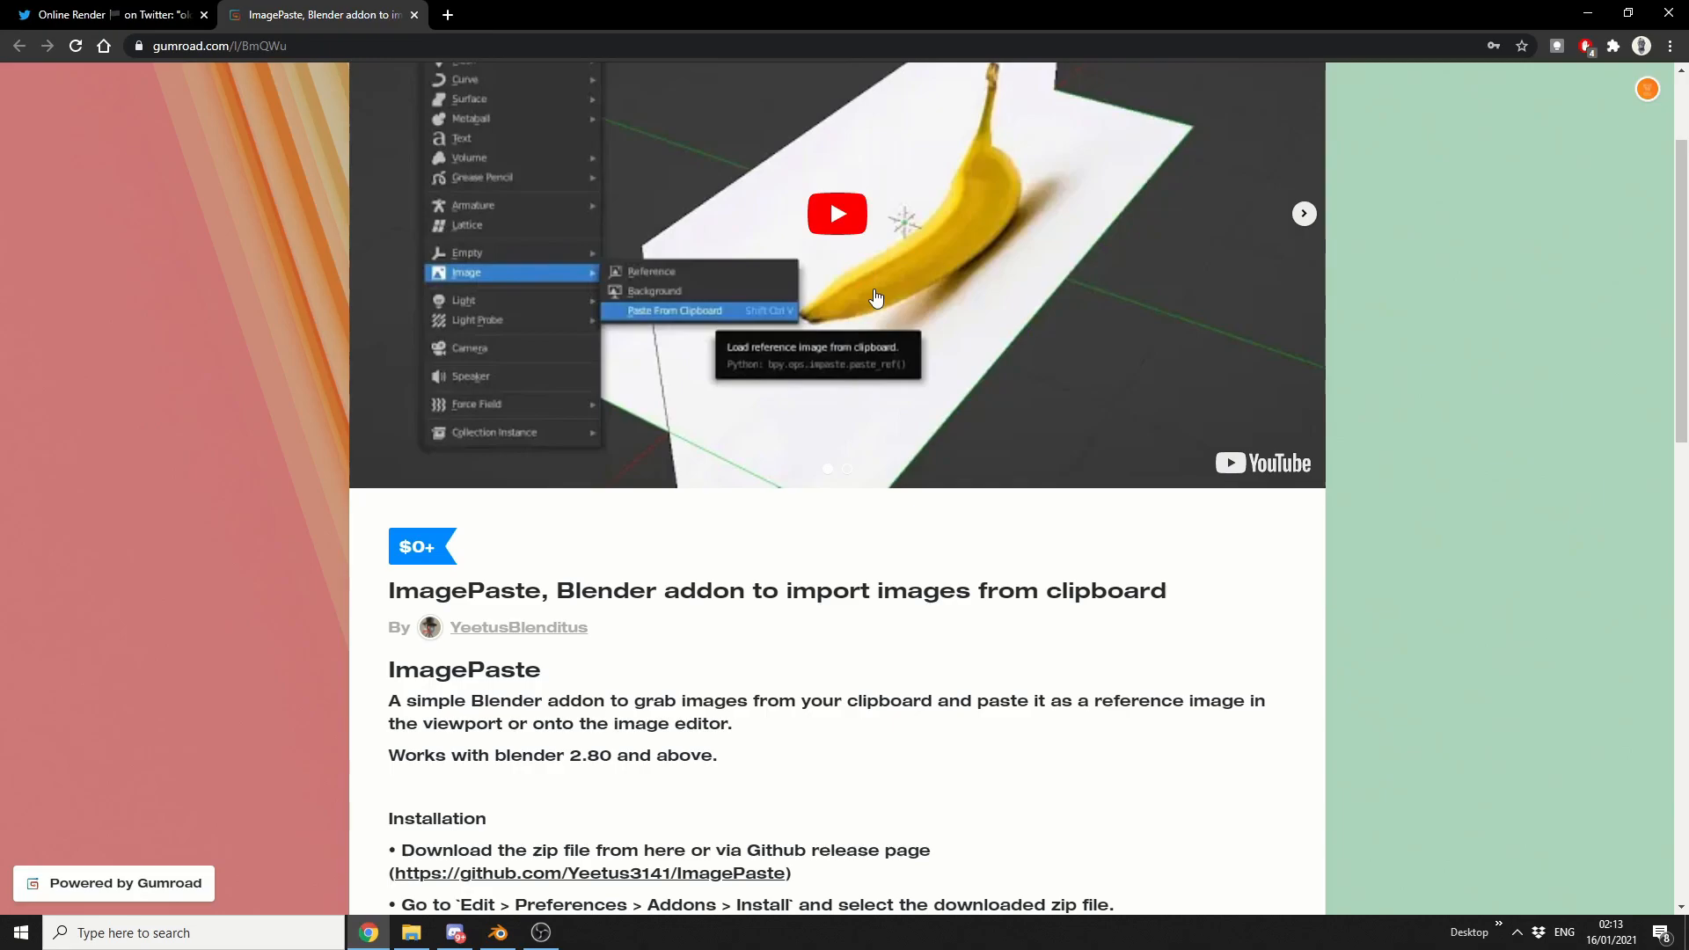
{"action": "left_click", "coordinate": [103, 14]}
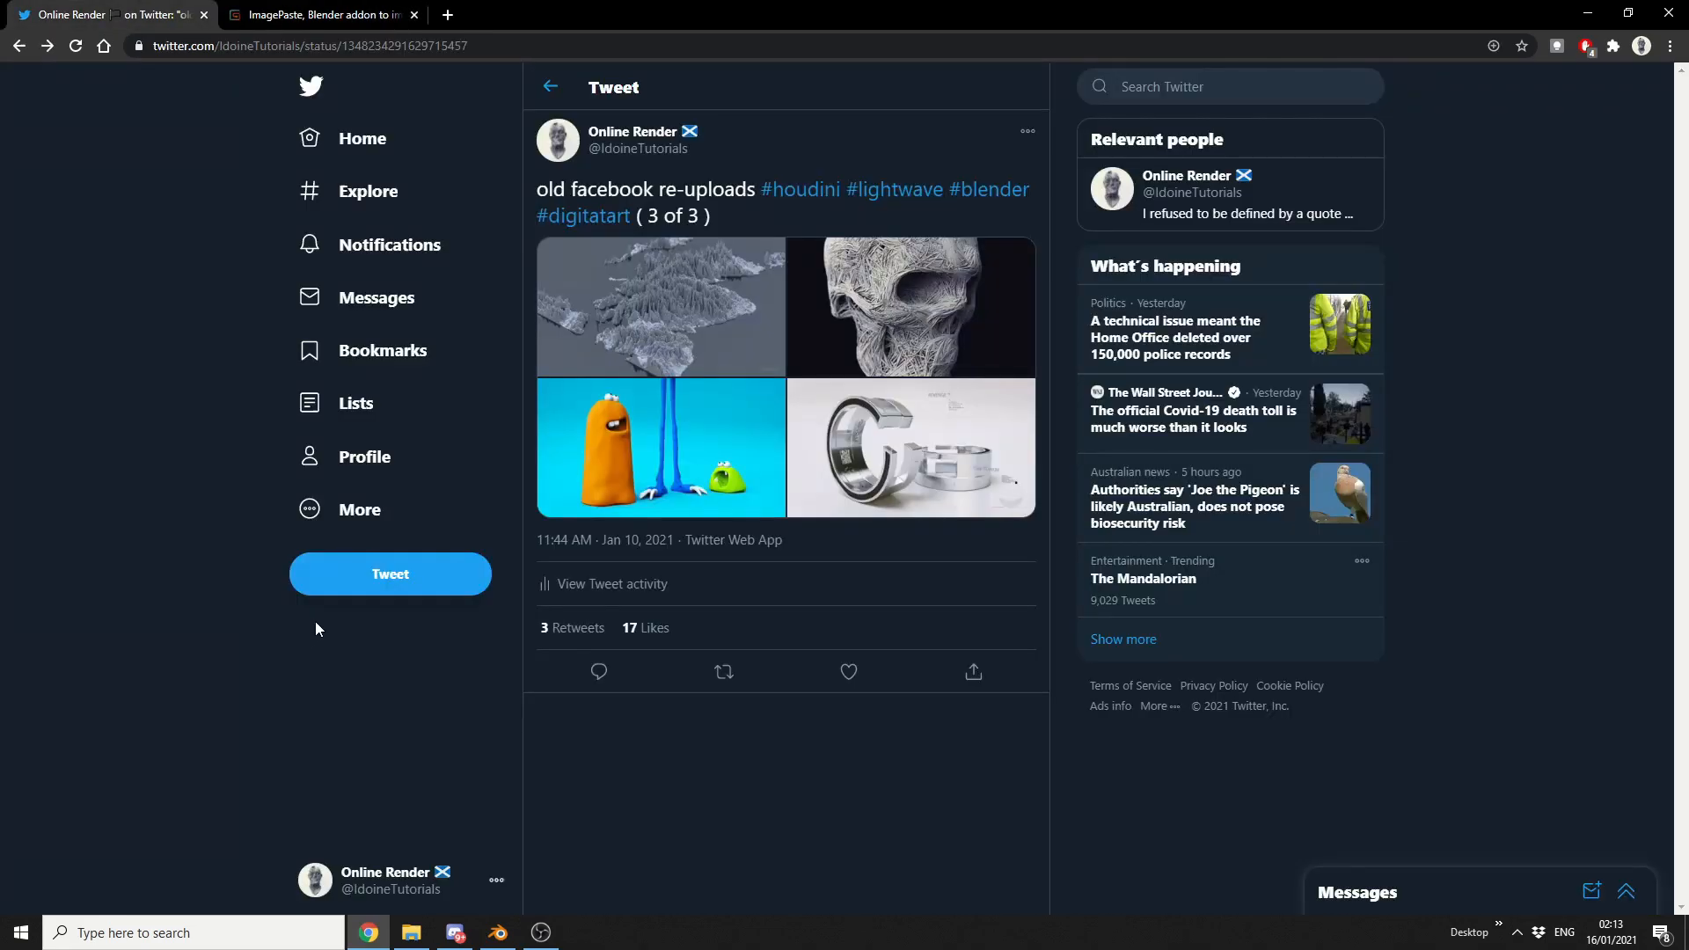
- Copy the orange and blue clay-characters picture and paste it into the Blender scene as a reference
{"action": "left_click", "coordinate": [660, 447]}
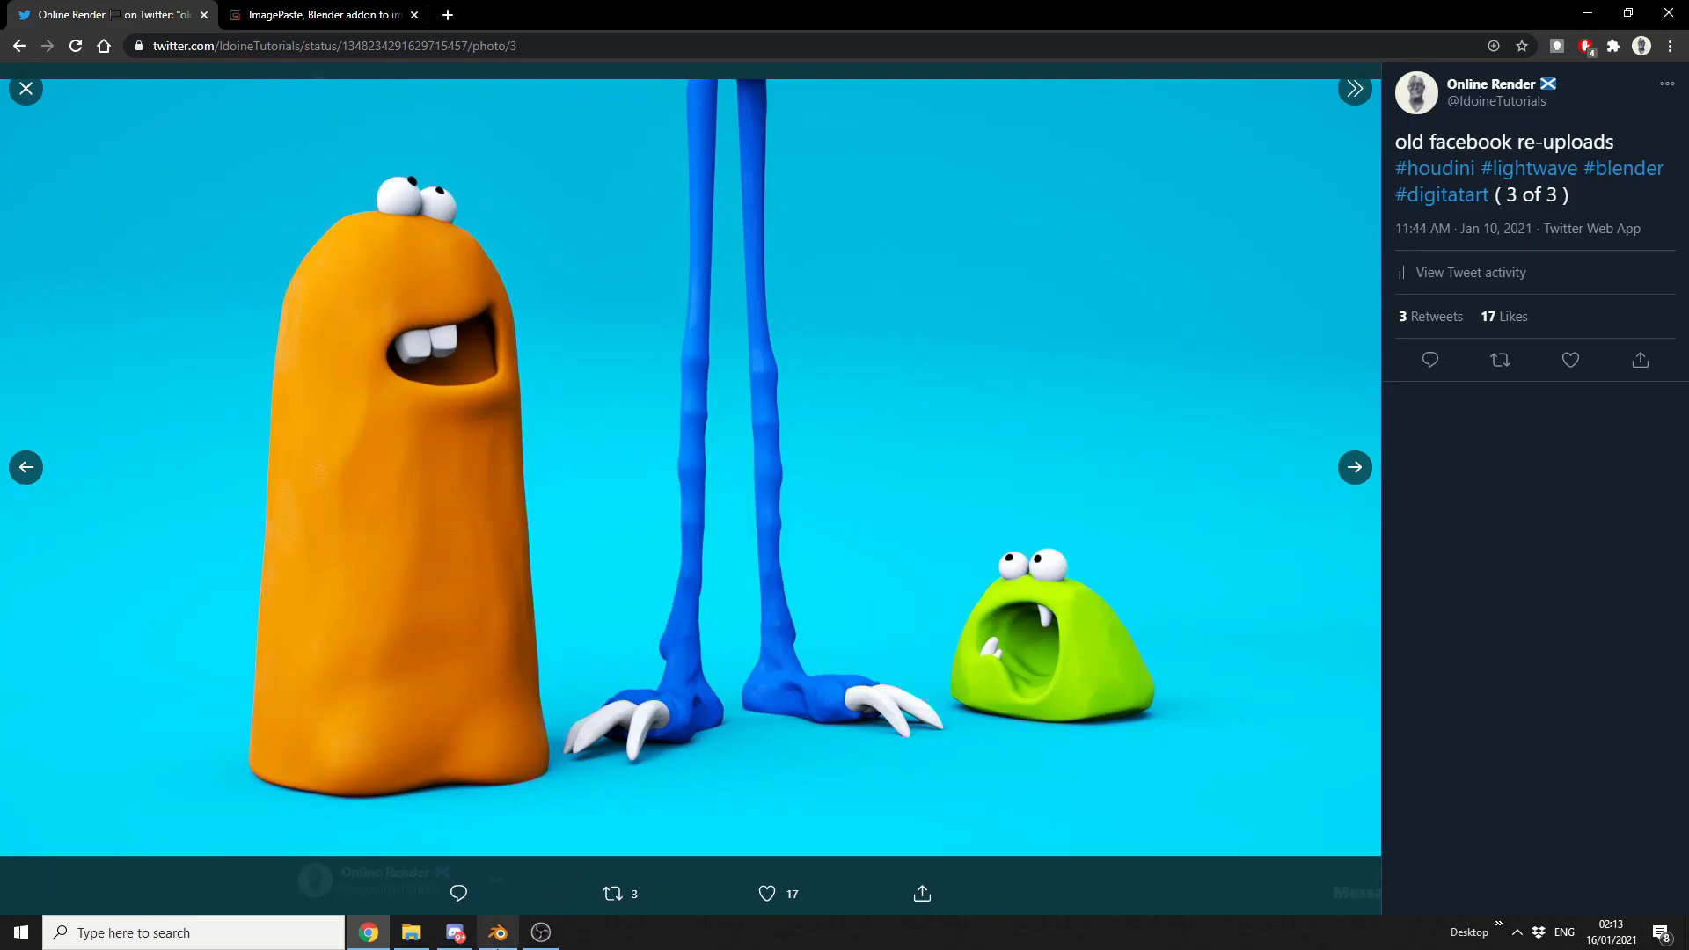
{"action": "left_click", "coordinate": [496, 932]}
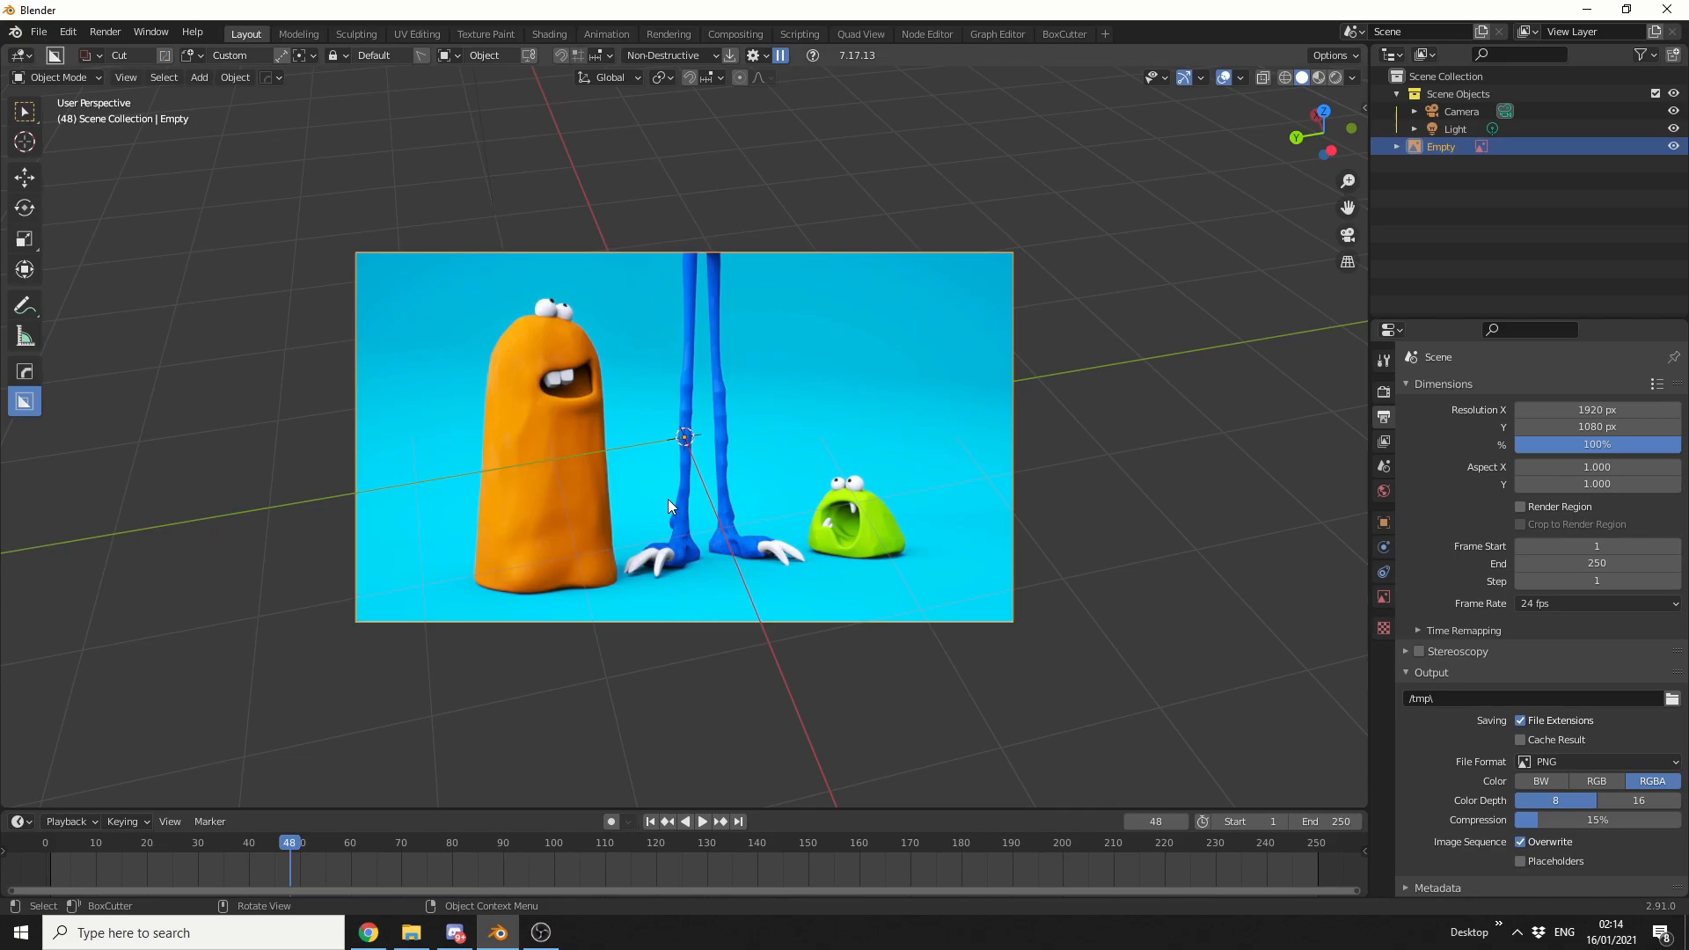
- Switch to the Texture Paint workspace and check the Image menu's Paste From Clipboard entry
{"action": "left_click", "coordinate": [484, 33]}
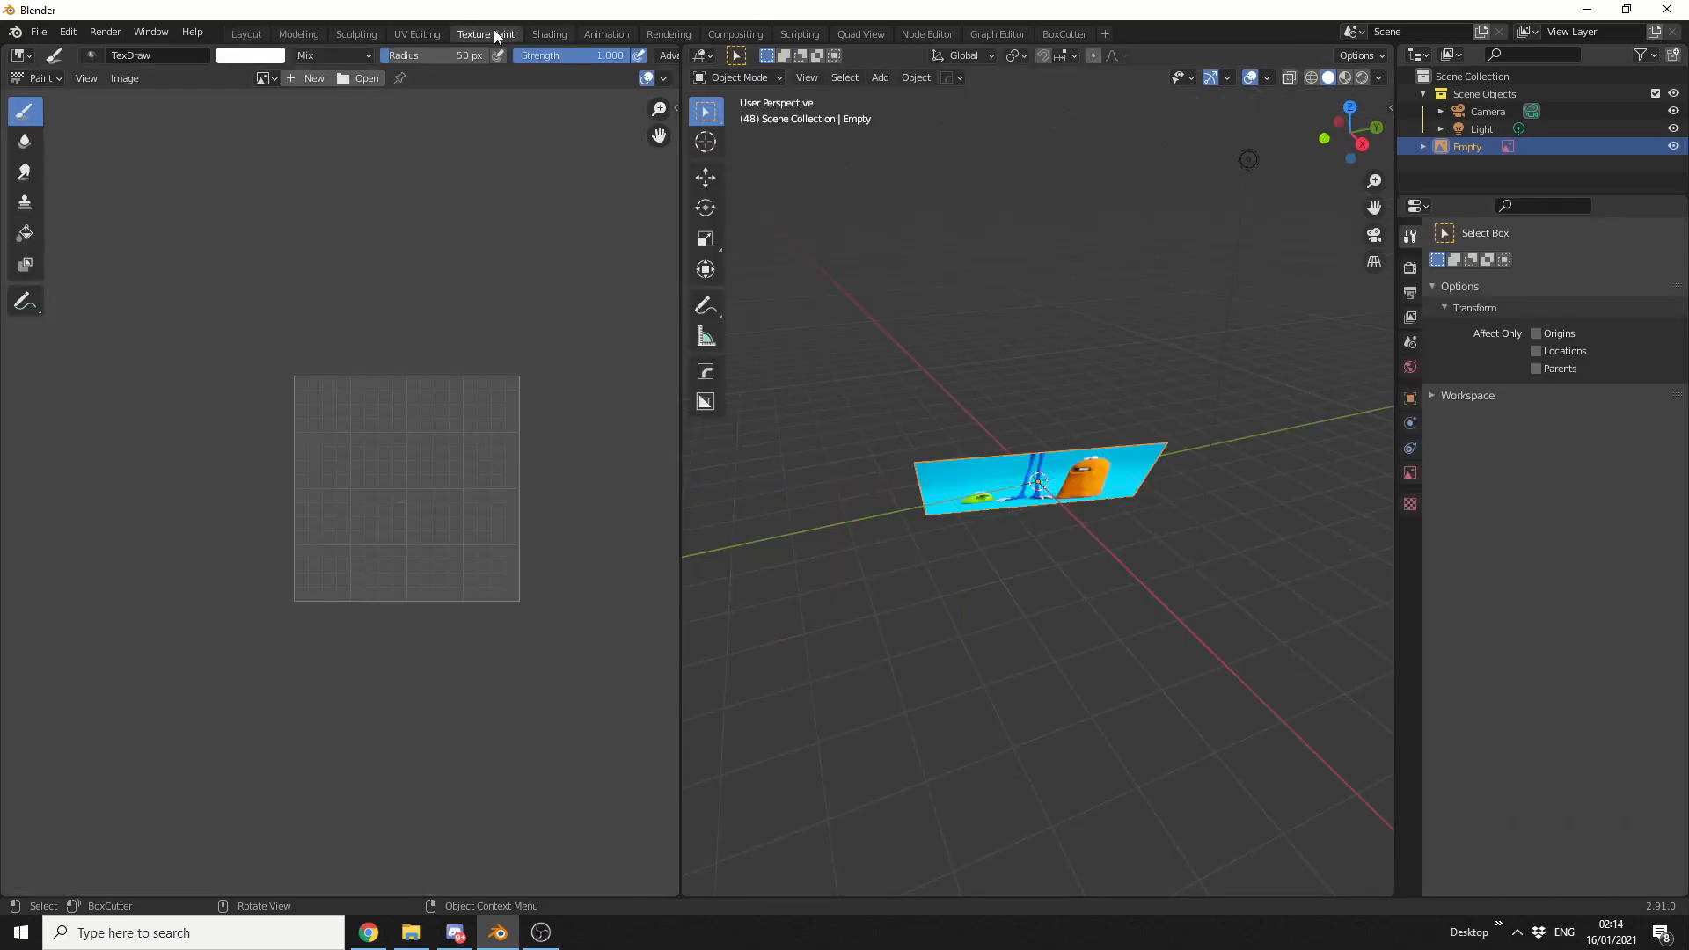
{"action": "left_click", "coordinate": [124, 77]}
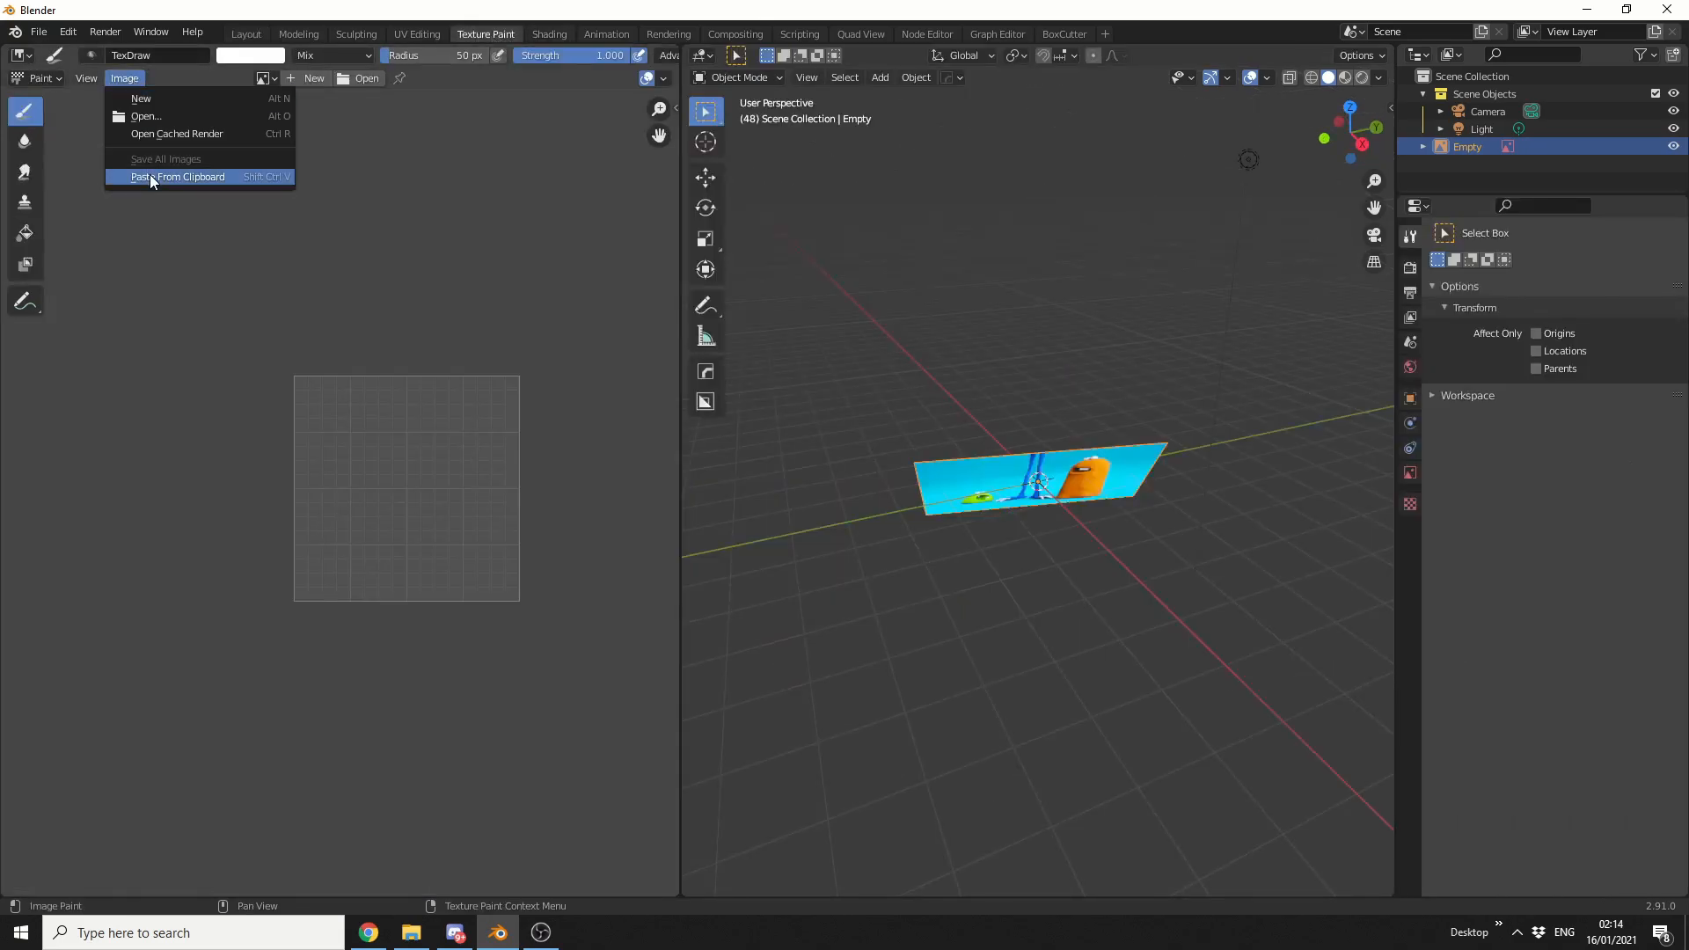
{"action": "mouse_move", "coordinate": [178, 176]}
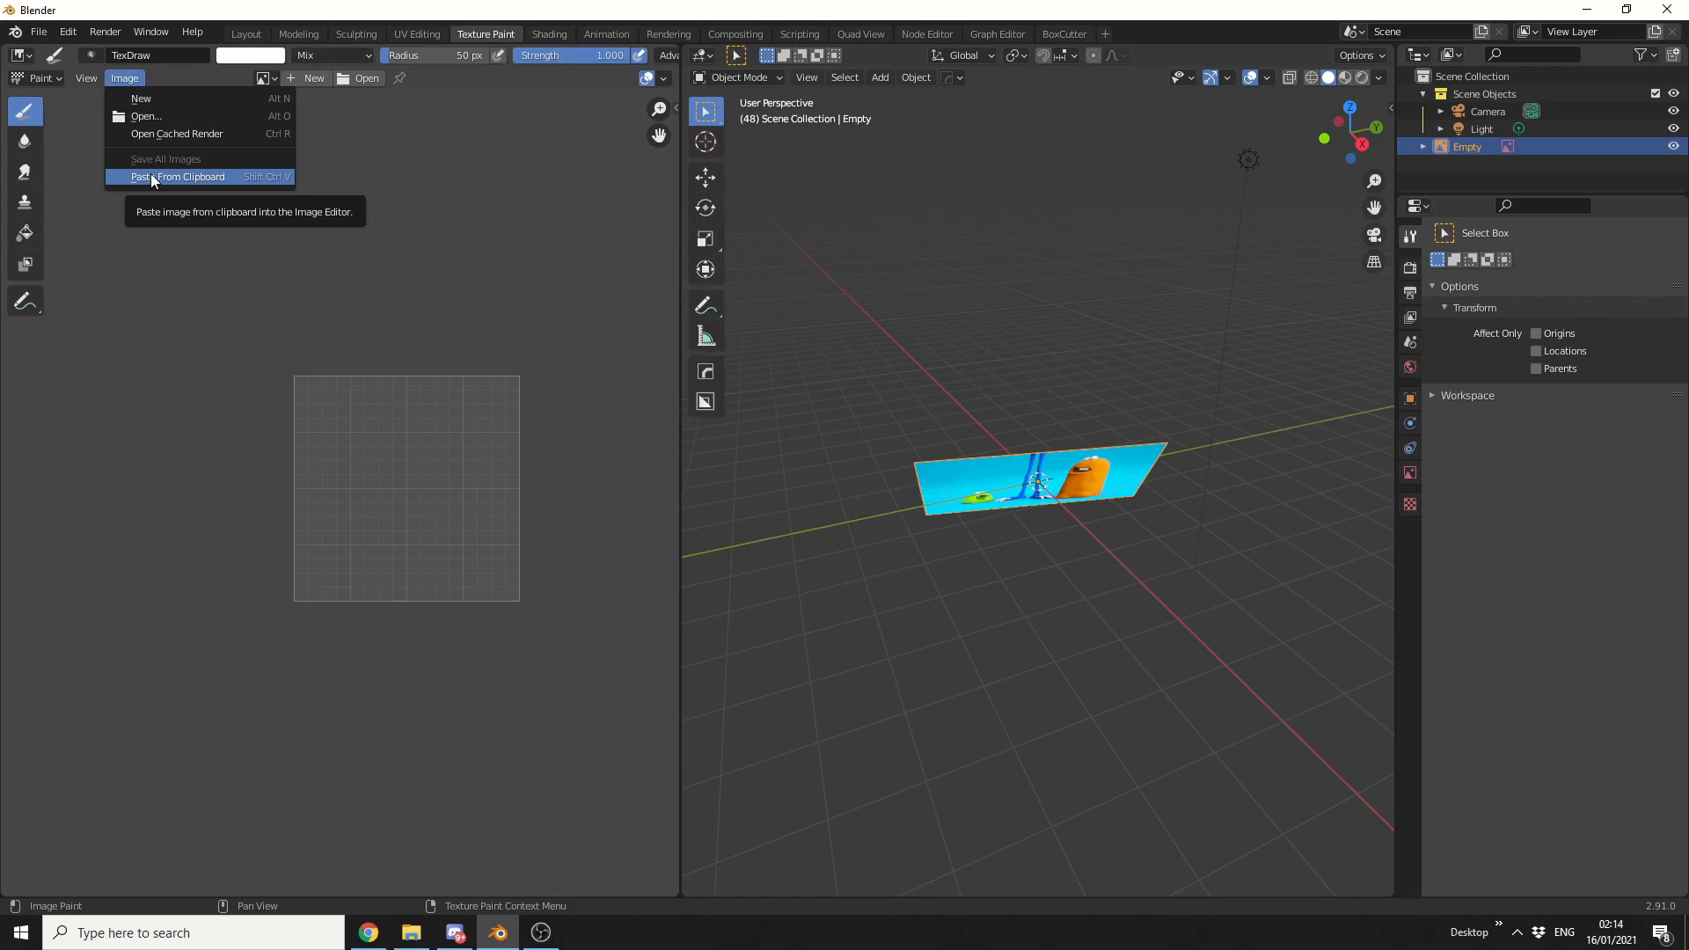
{"action": "left_click", "coordinate": [67, 31]}
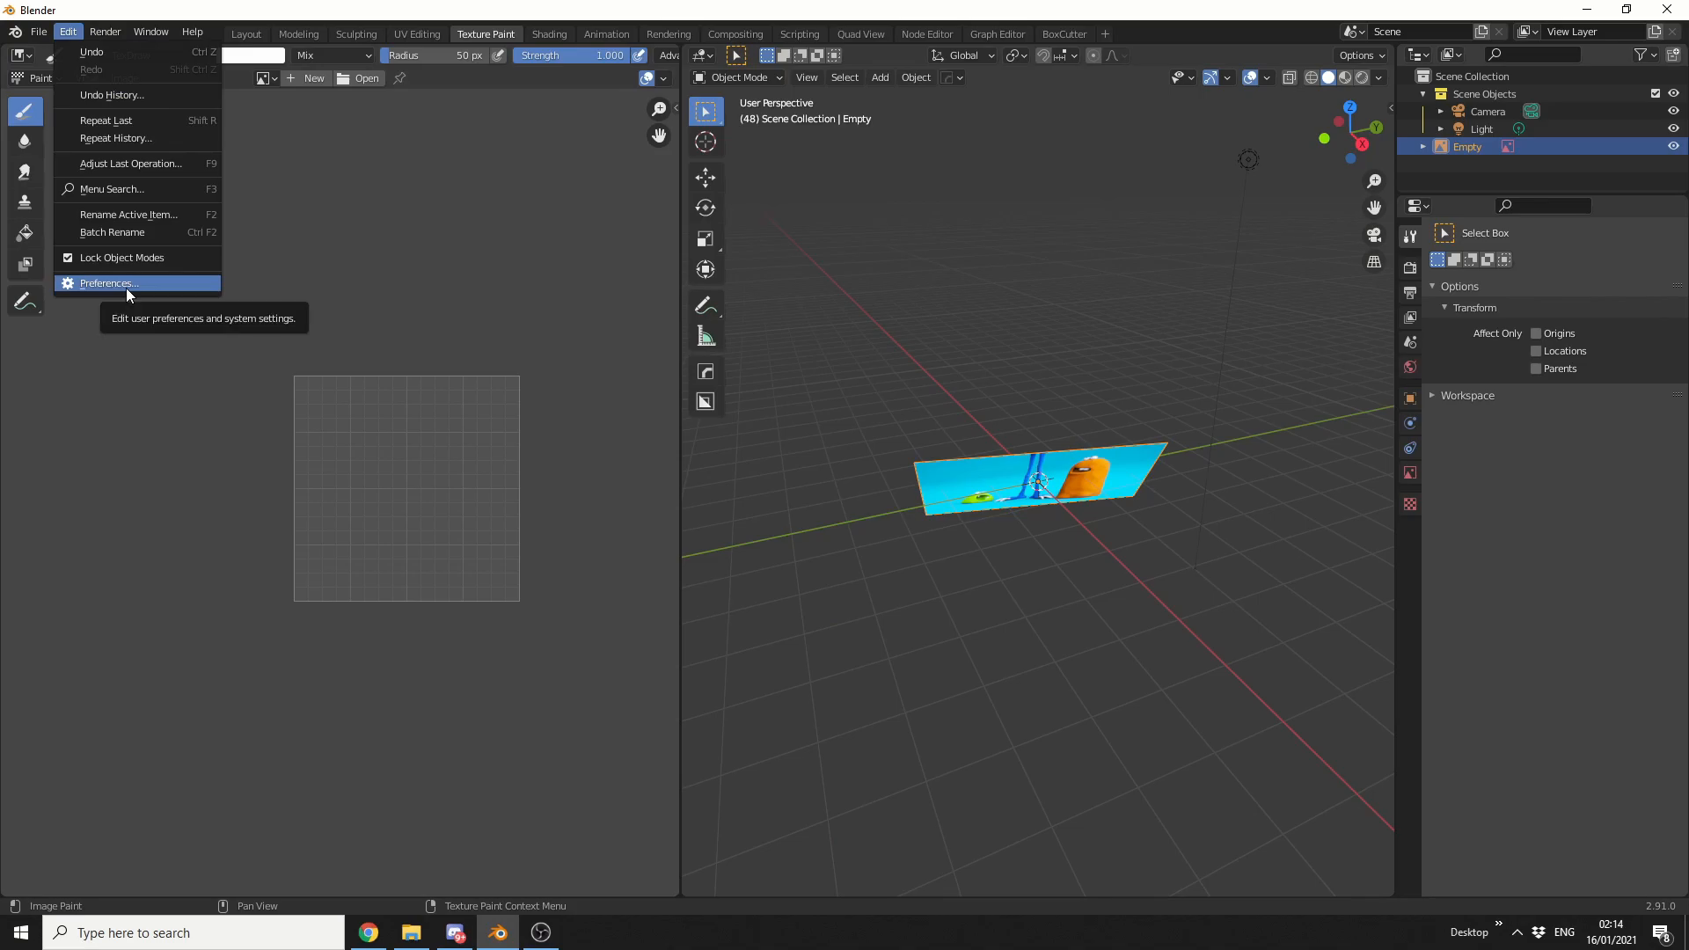
- In Preferences > Add-ons, filter by 'ima' and expand the Import: ImagePaste add-on settings
{"action": "left_click", "coordinate": [107, 282]}
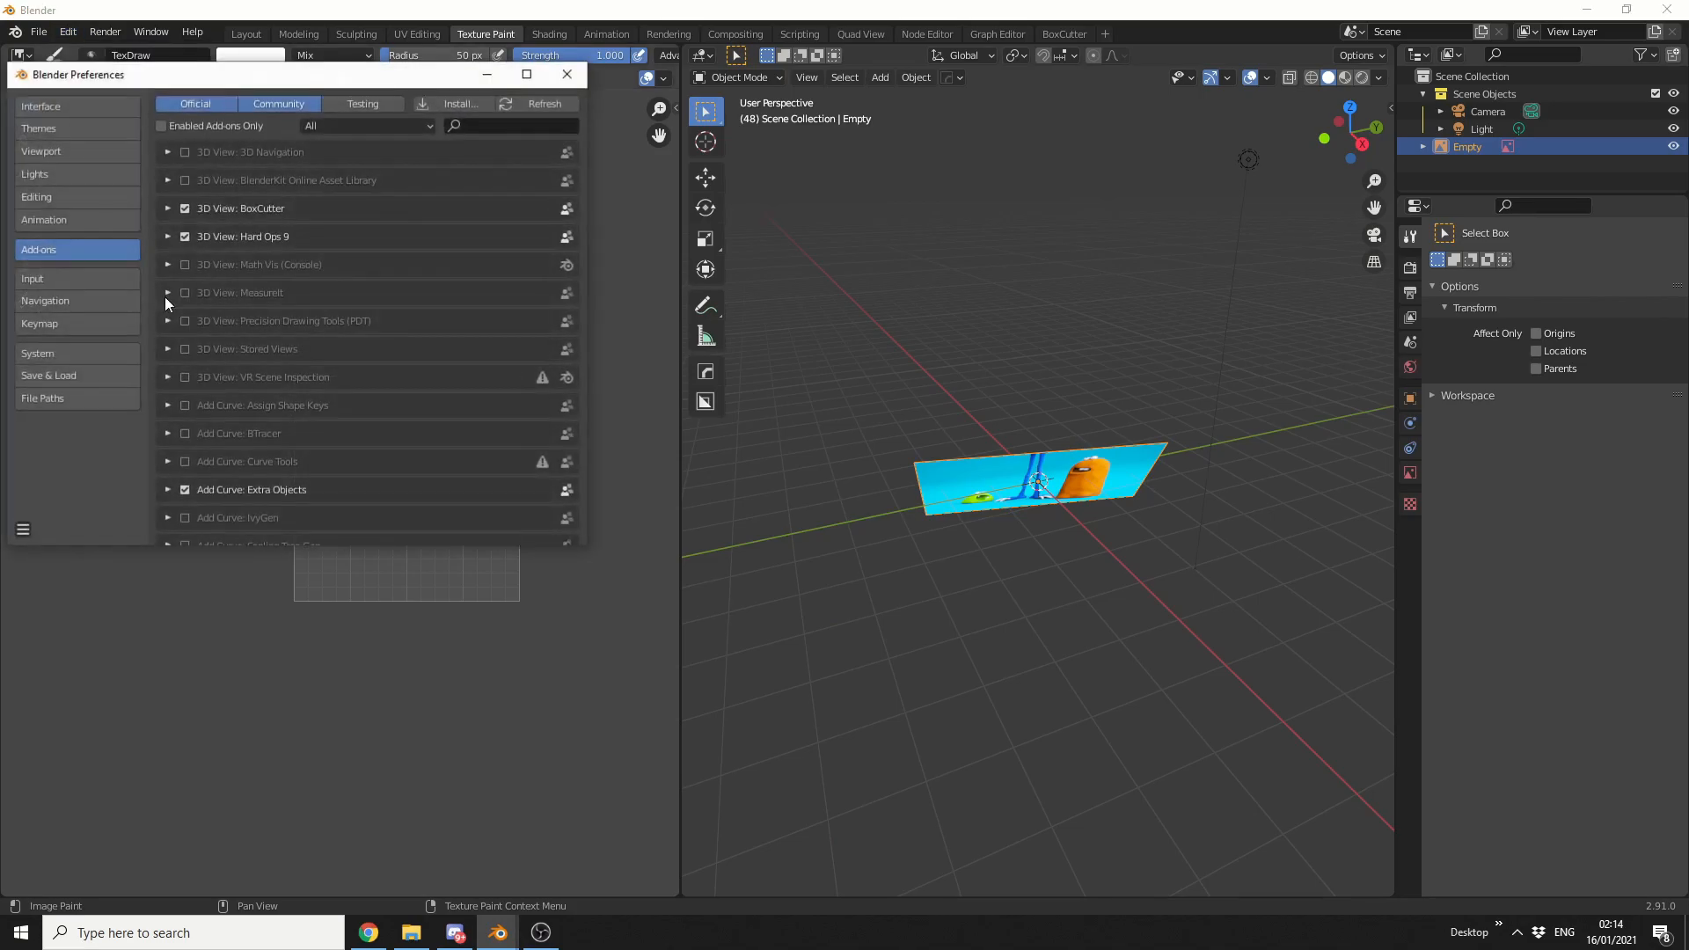
{"action": "type", "text": "ima"}
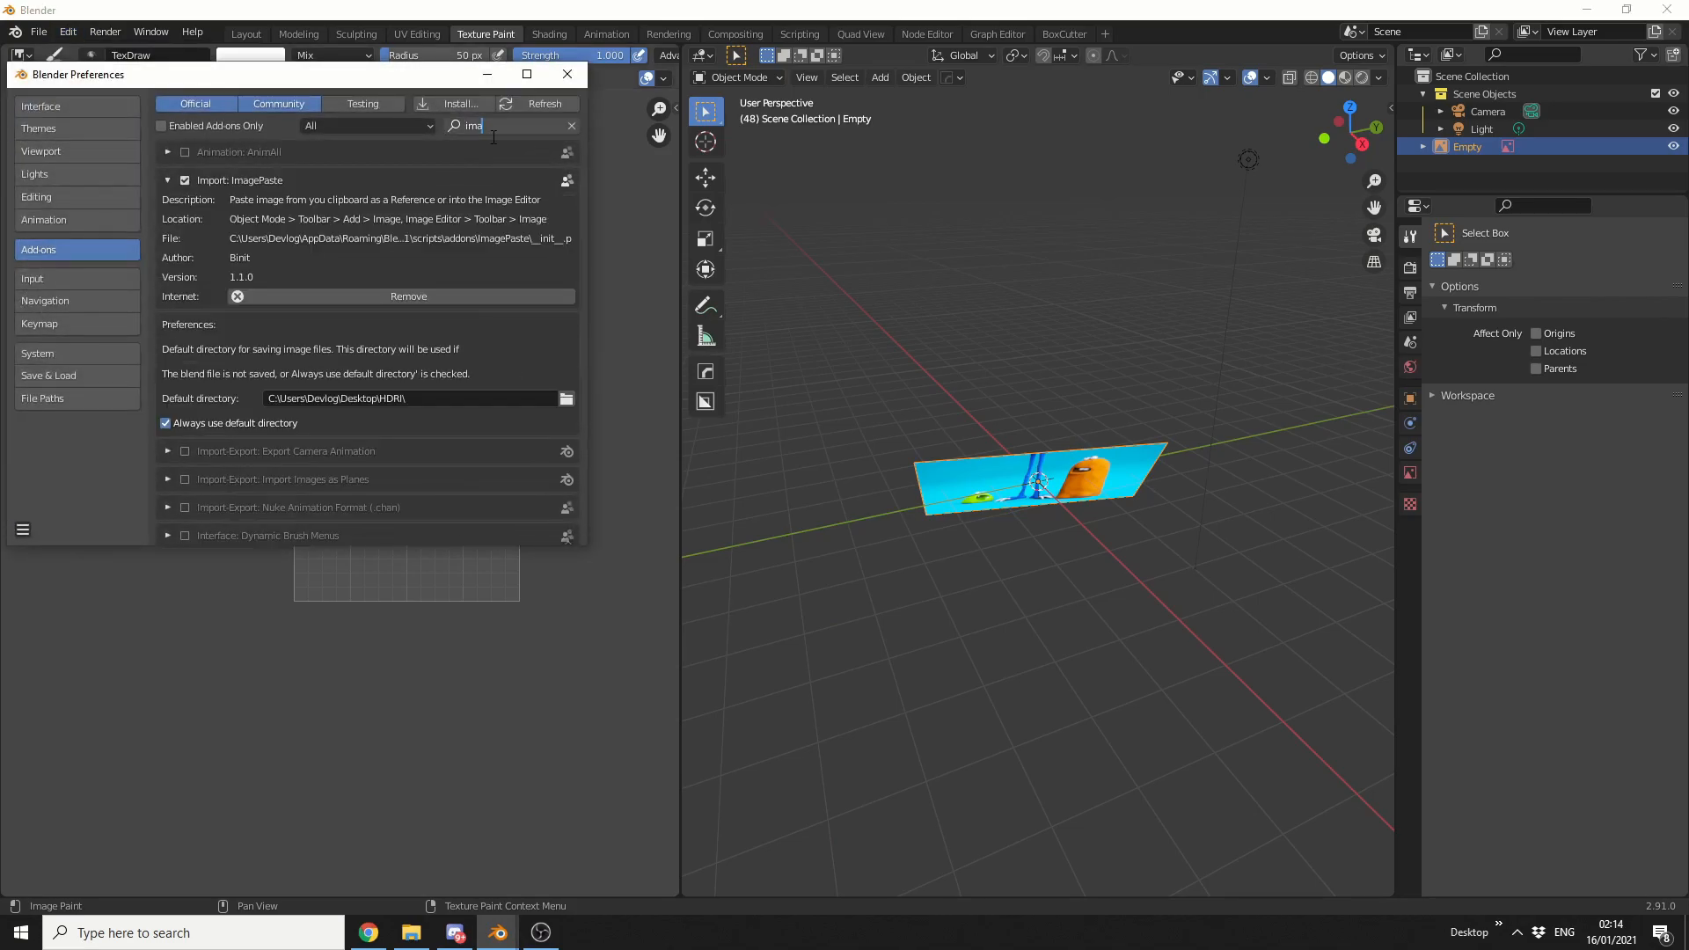